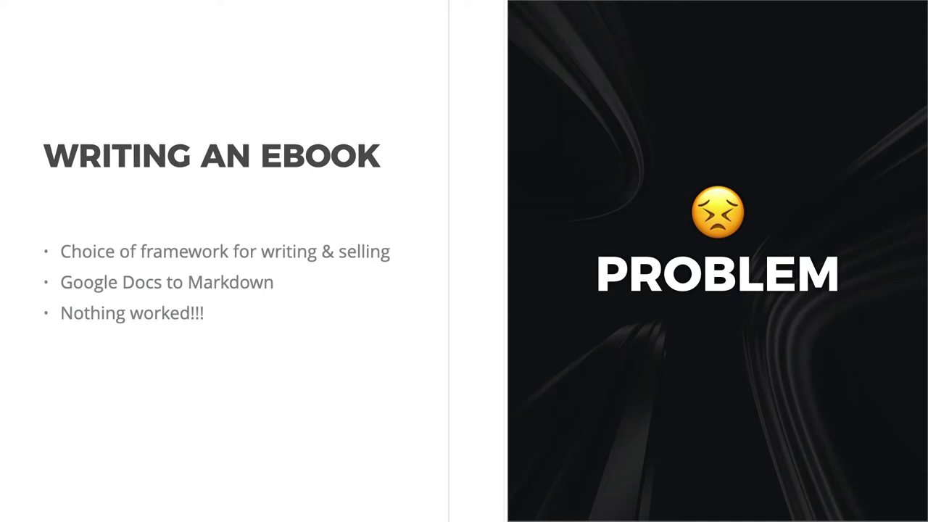
Step: Advance to the 'Solution' slide on integrating Next.js with WordPress (Kinsta back end, Vercel front end)
key(Right)
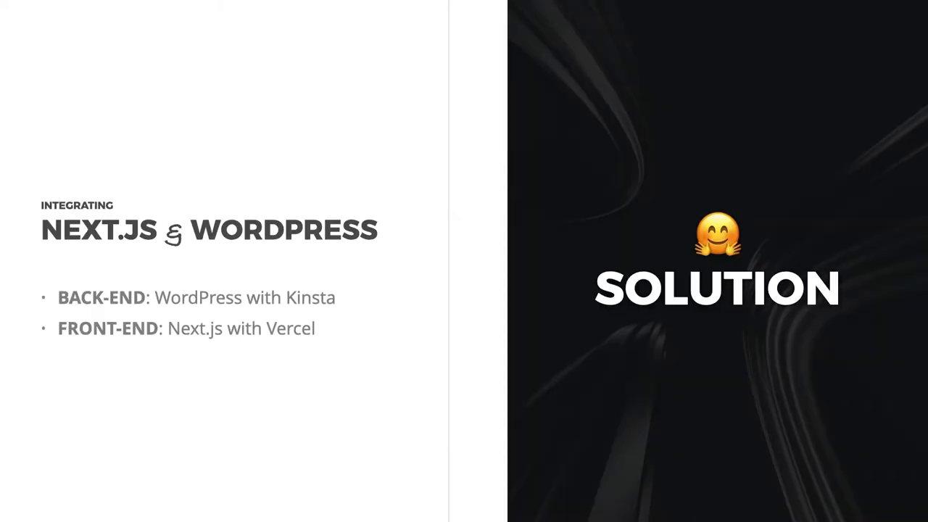